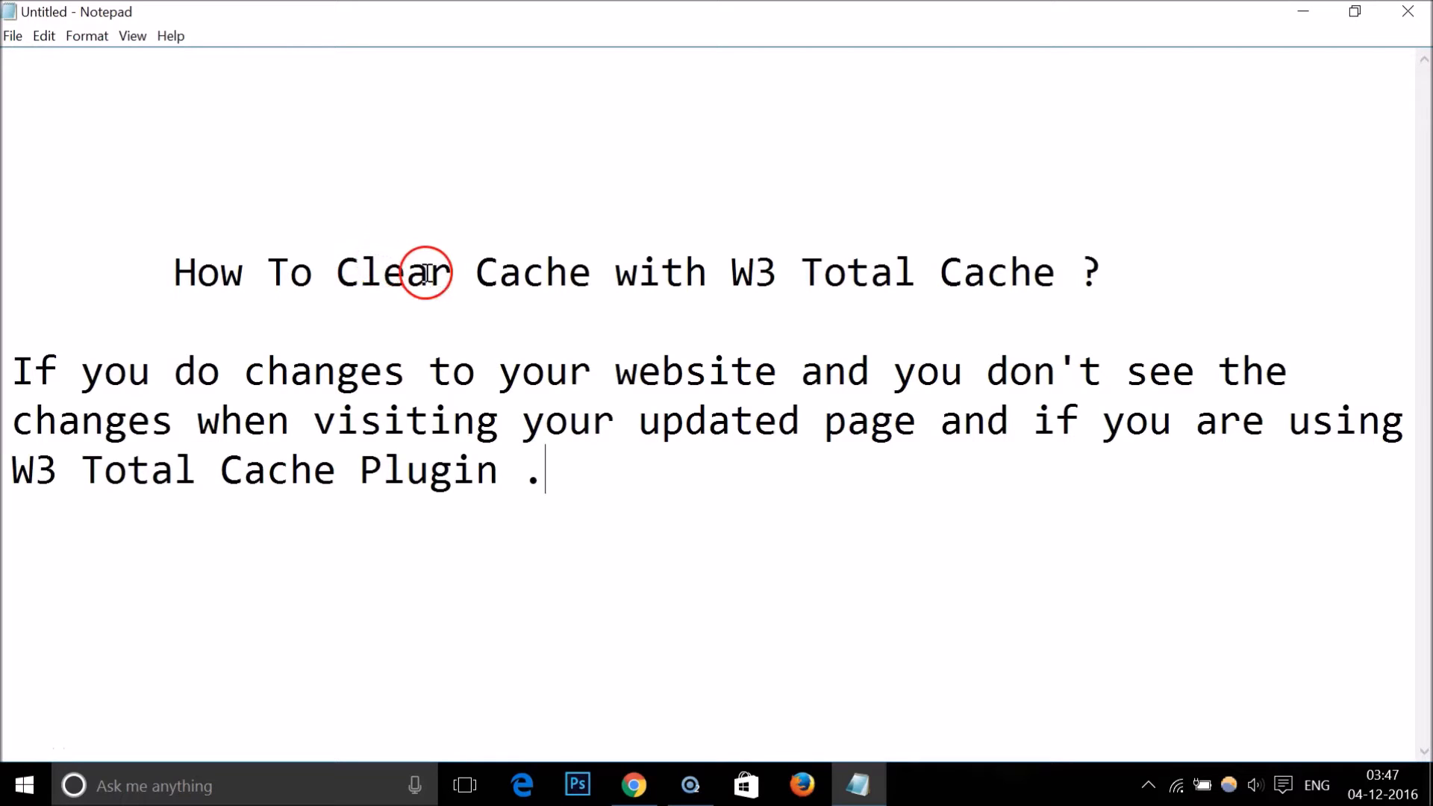
pyautogui.moveTo(688, 278)
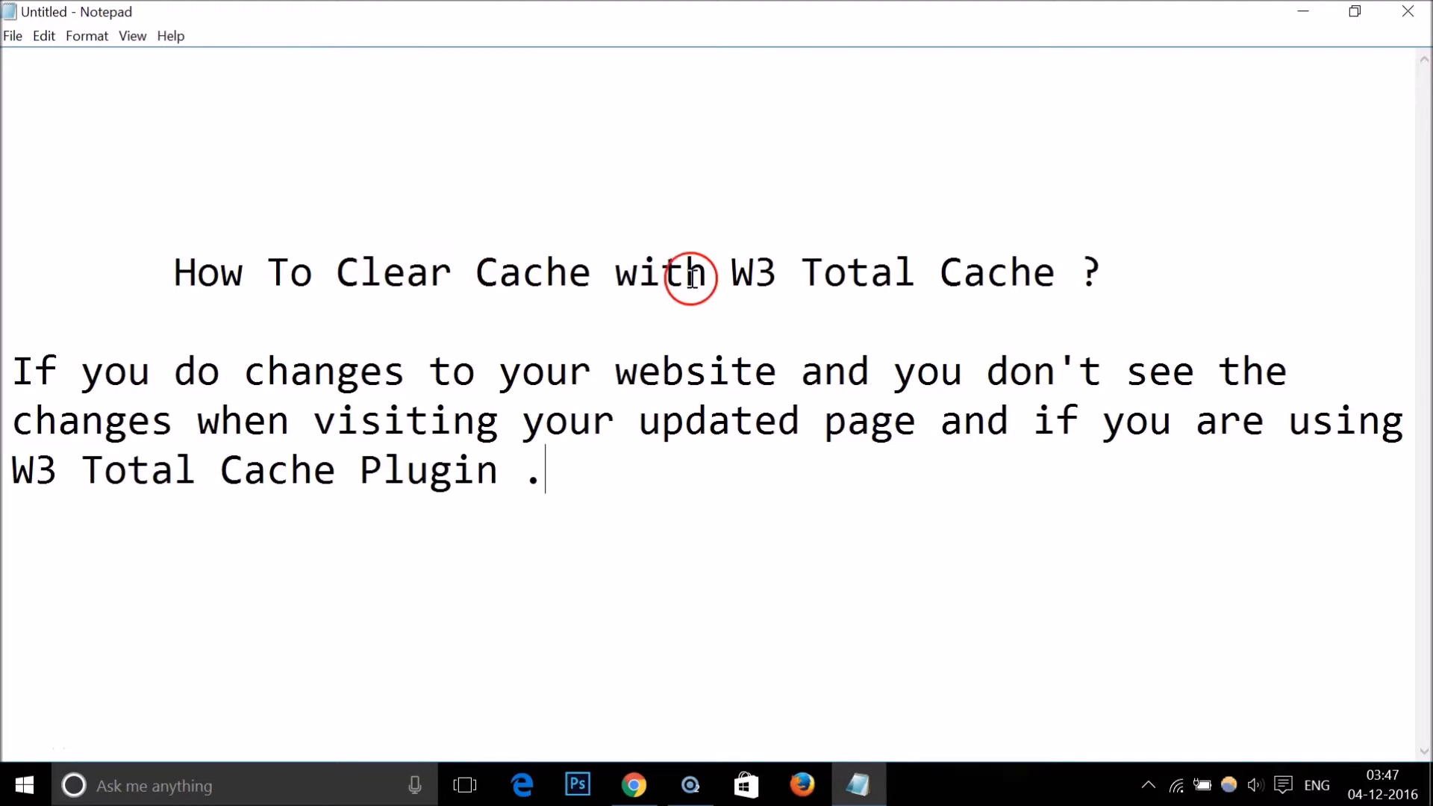
pyautogui.moveTo(1052, 278)
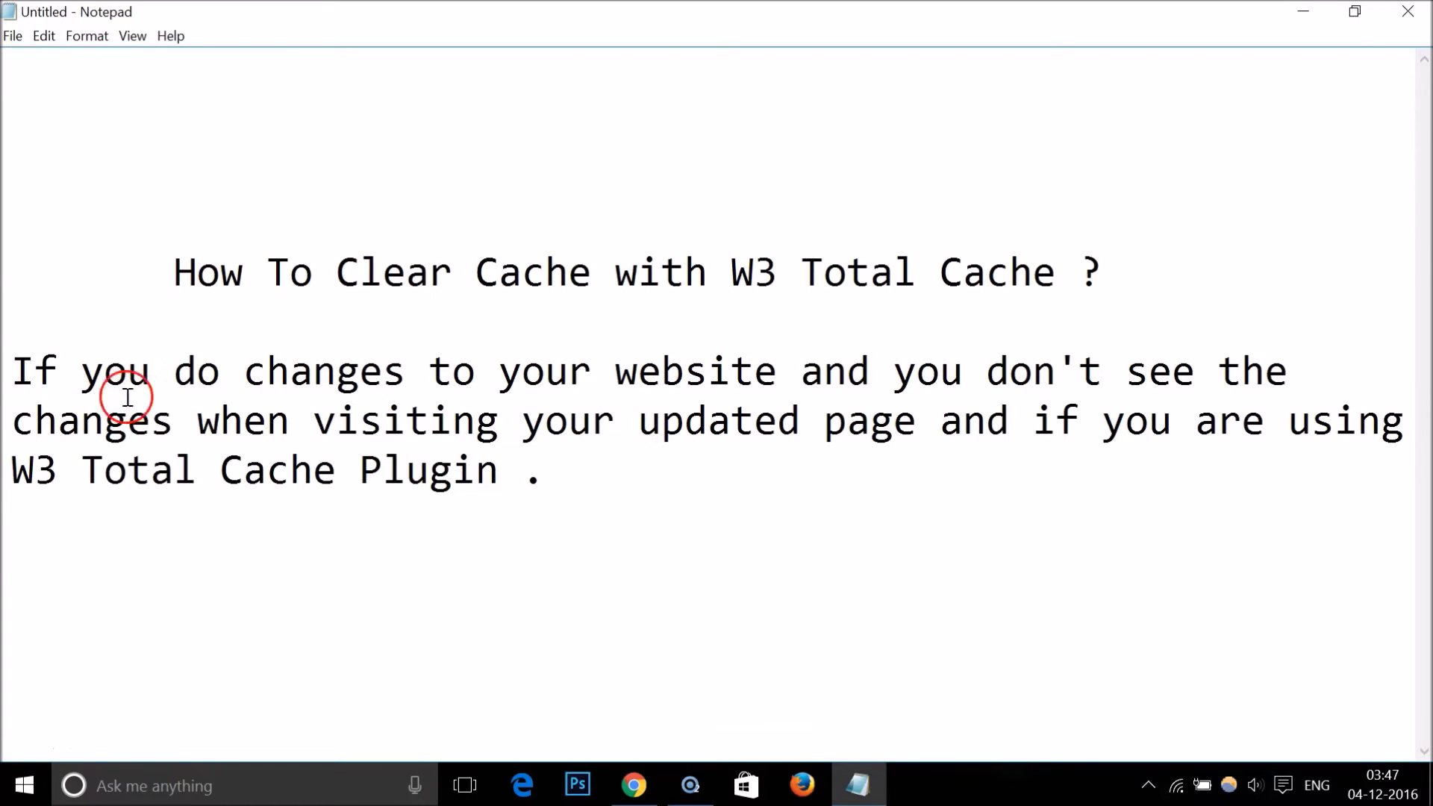
pyautogui.moveTo(925, 388)
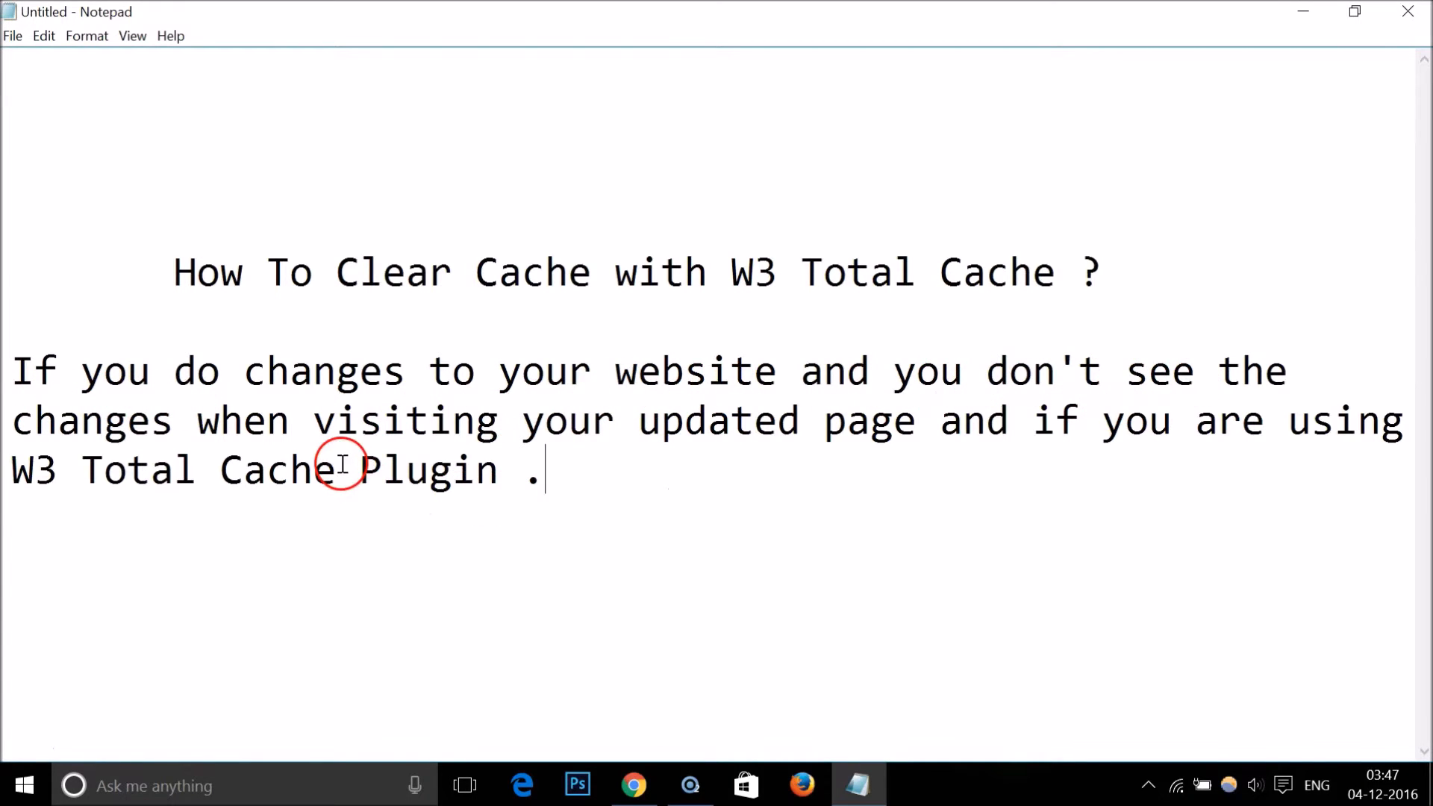
pyautogui.moveTo(823, 421)
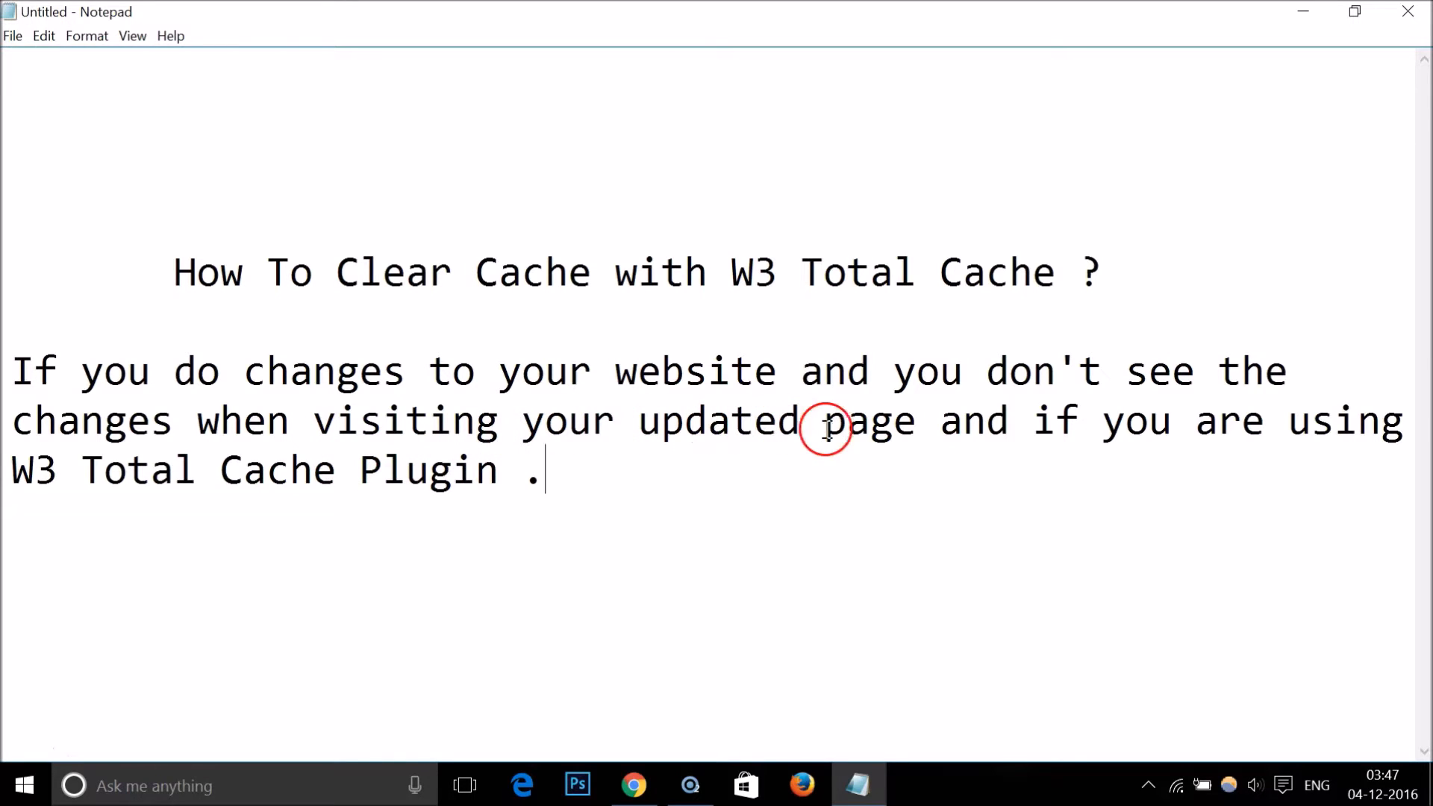
pyautogui.moveTo(1006, 427)
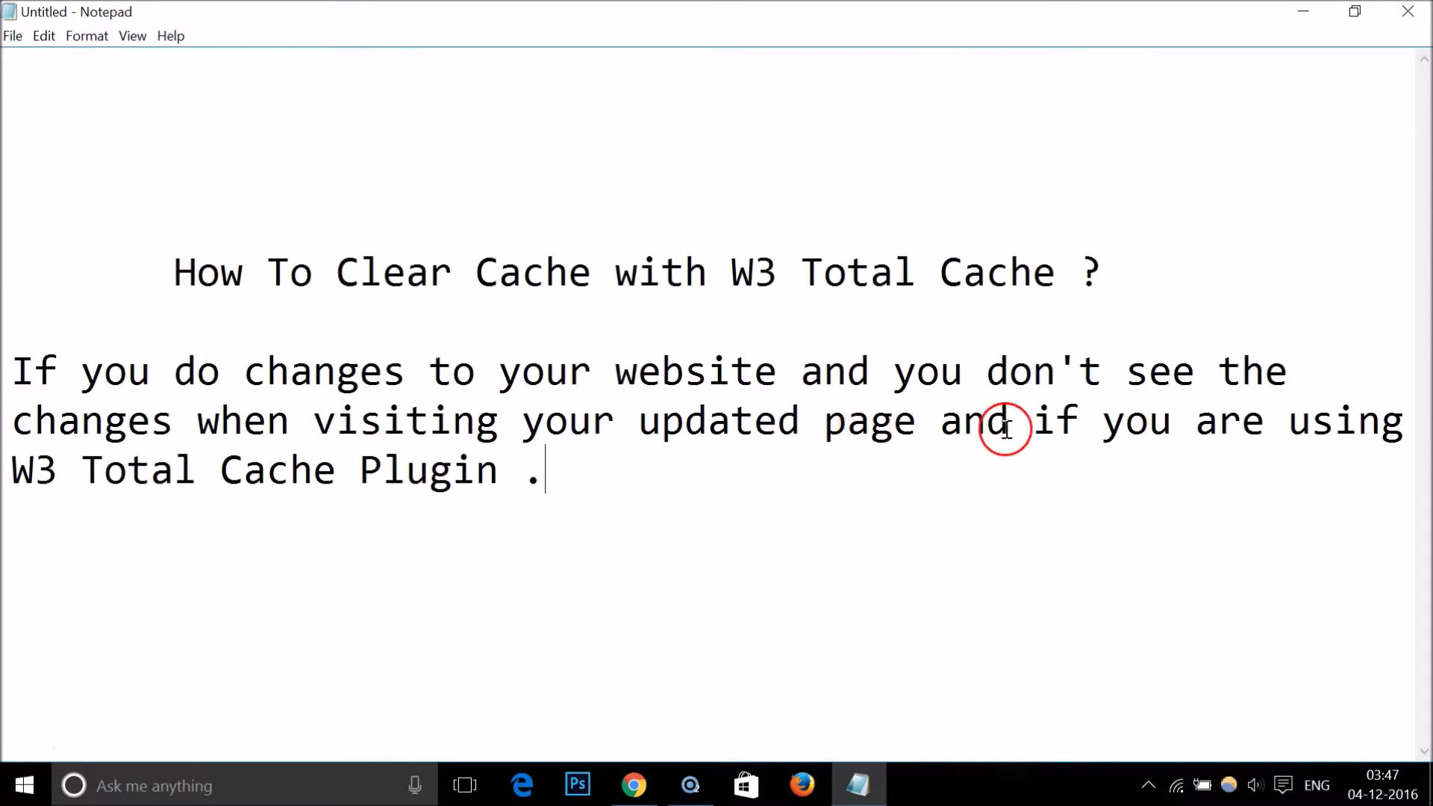
pyautogui.moveTo(167, 454)
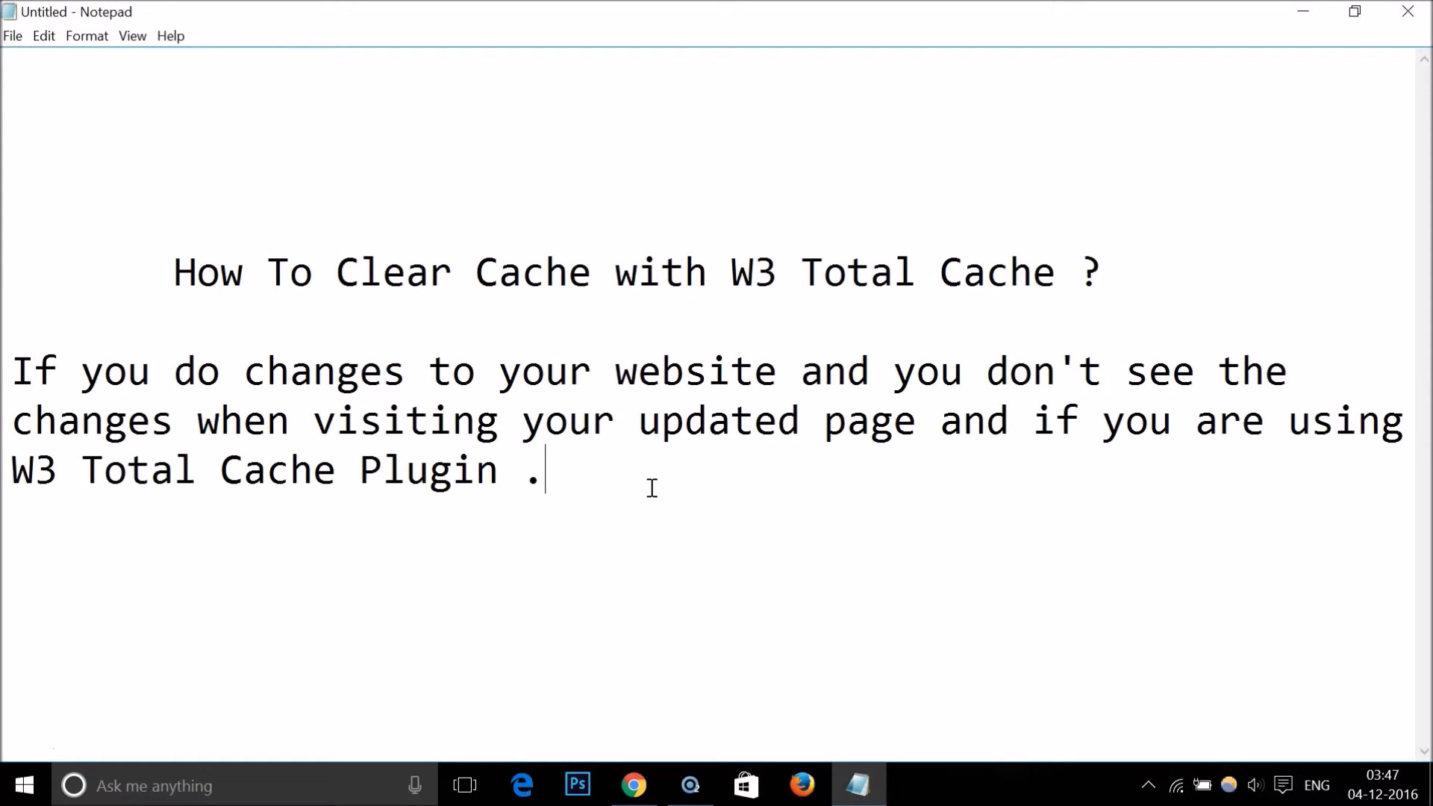
# Bring the WordPress Plugins page forward in the browser and scroll down to the Performance menu's W3 Total Cache pages.
pyautogui.click(633, 785)
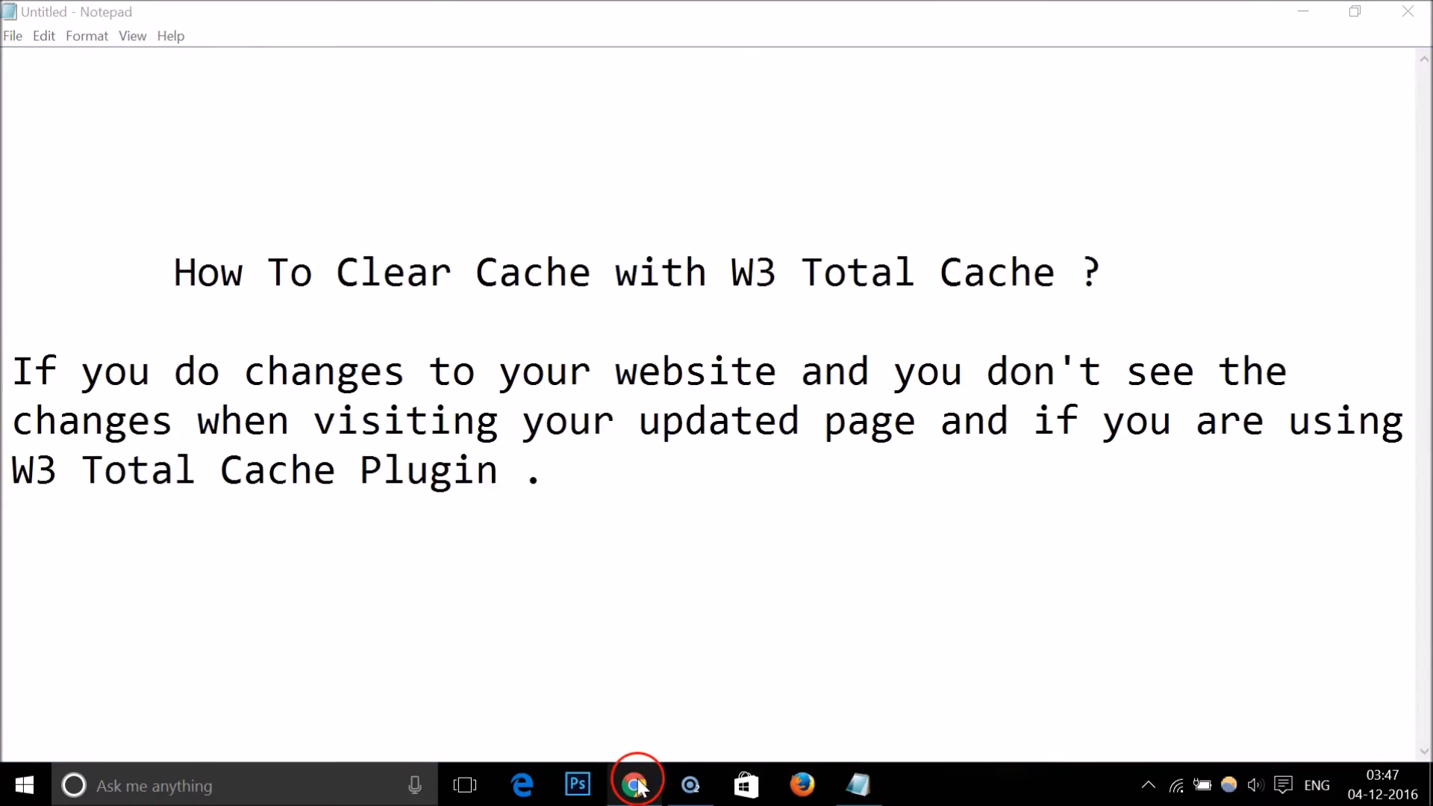
pyautogui.click(633, 800)
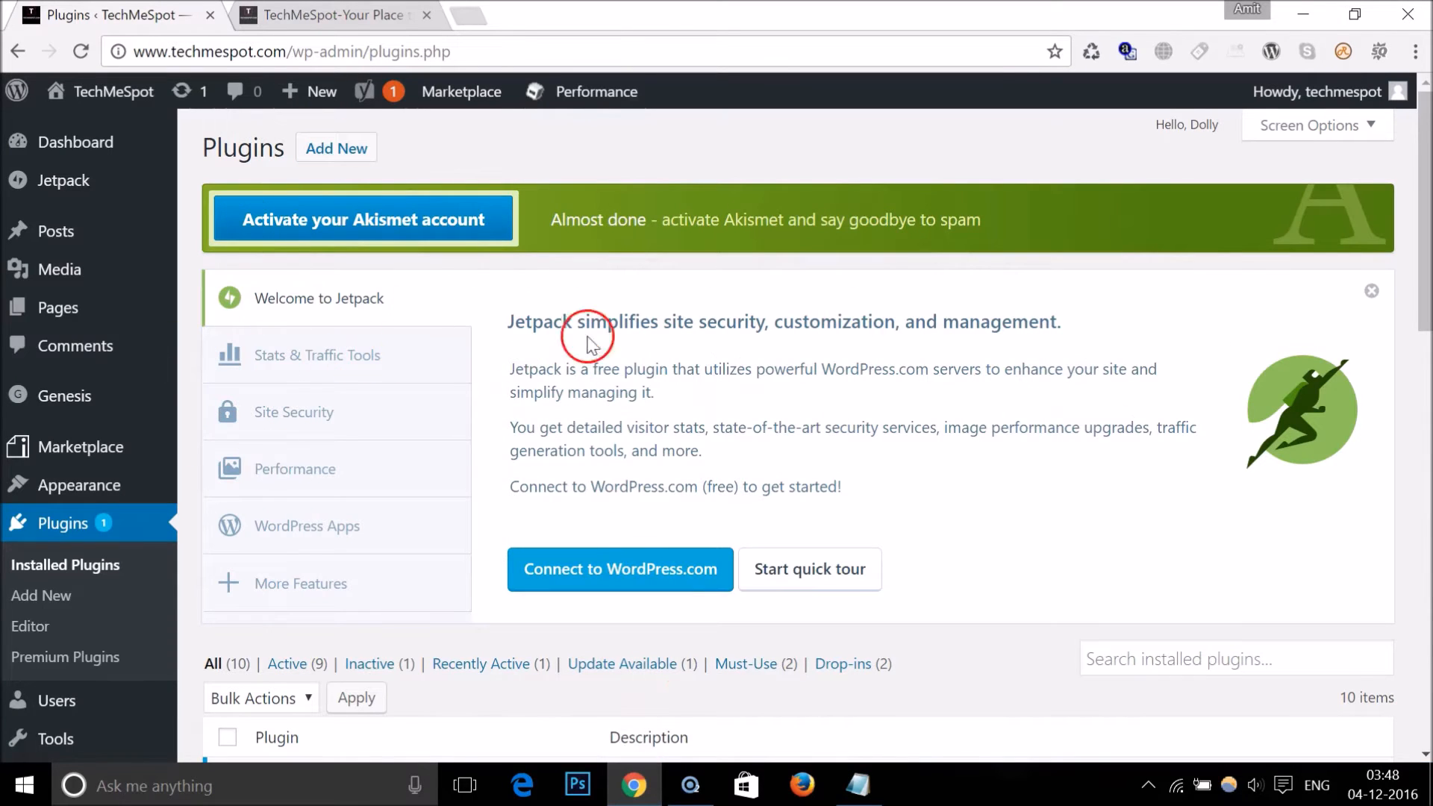
pyautogui.moveTo(547, 268)
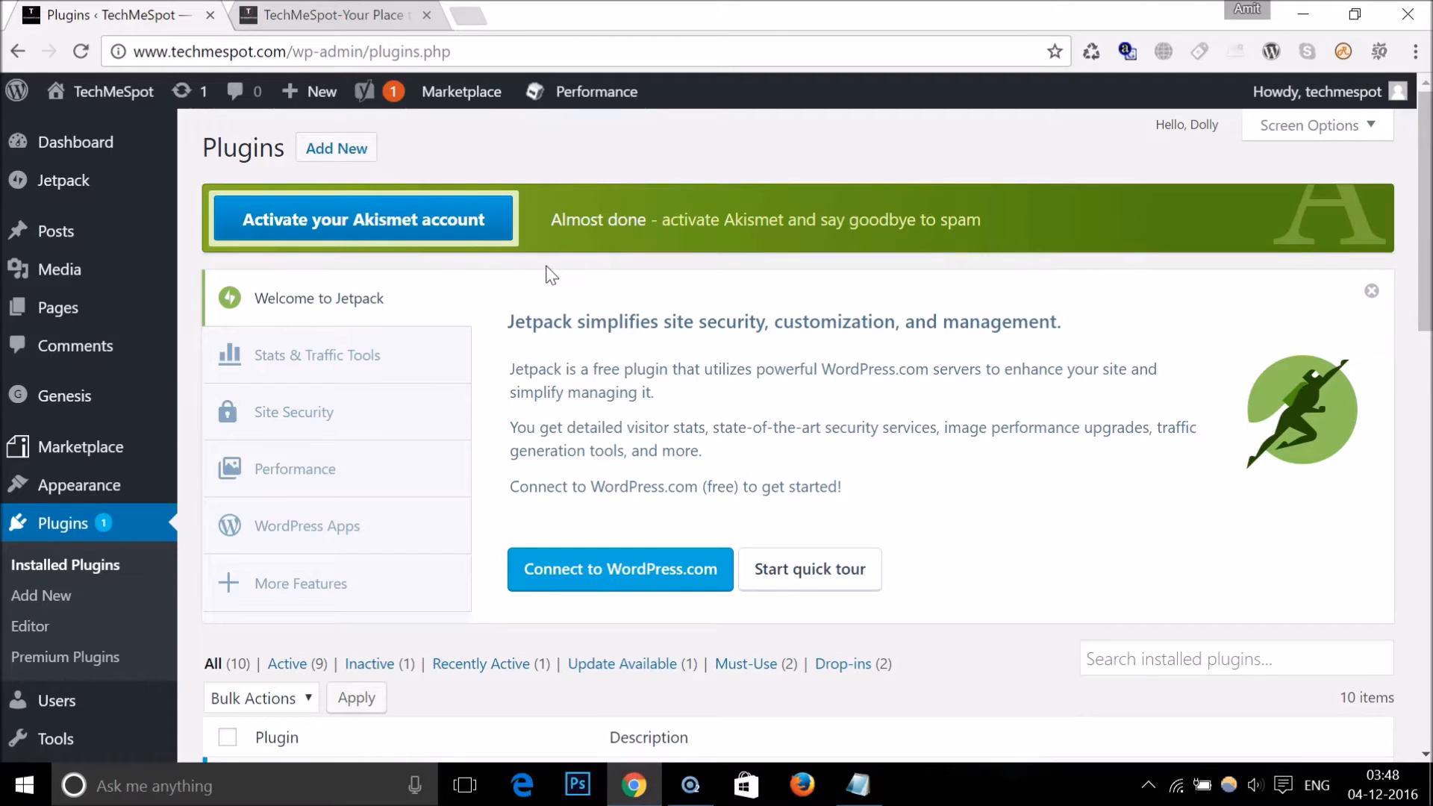
pyautogui.scroll(-3)
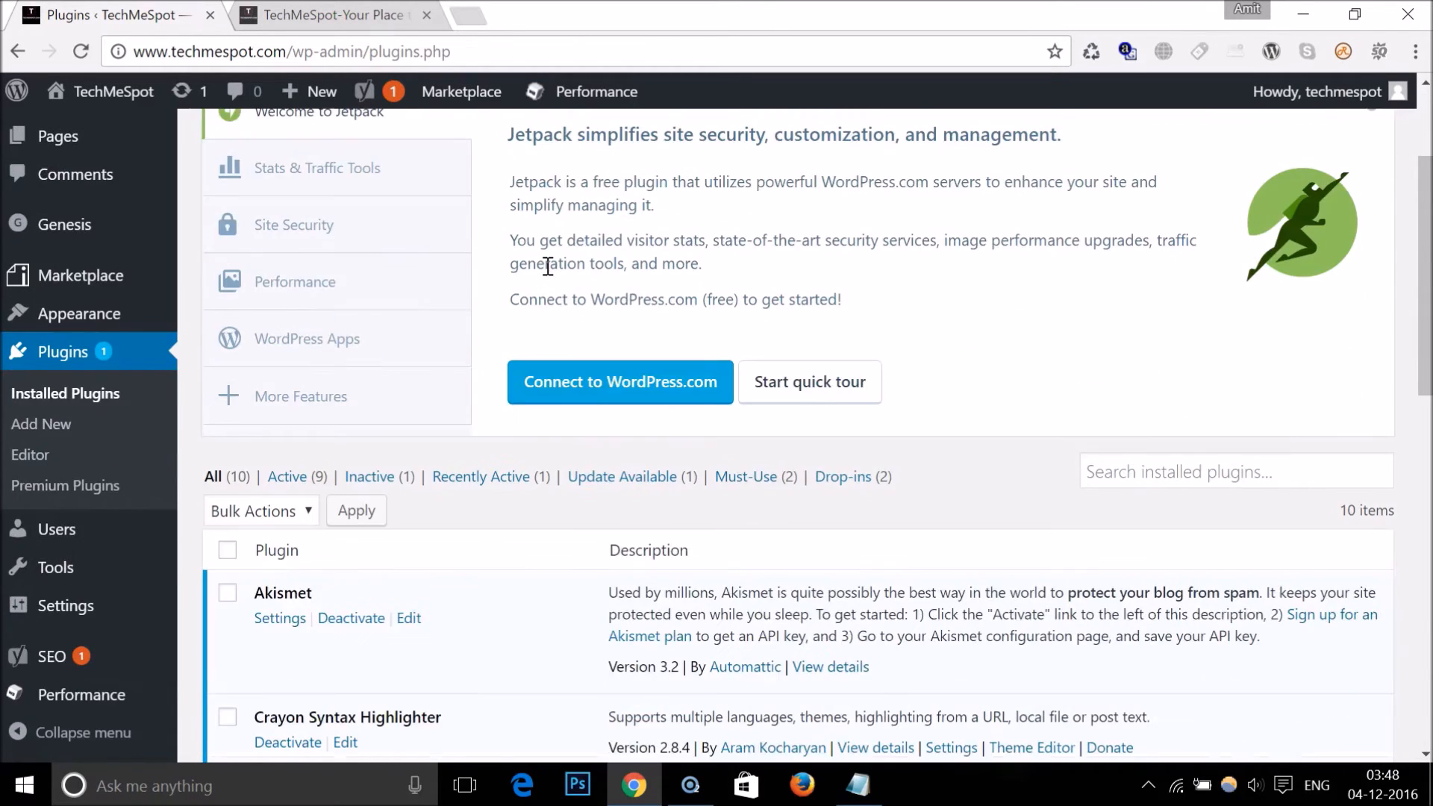
pyautogui.scroll(-3)
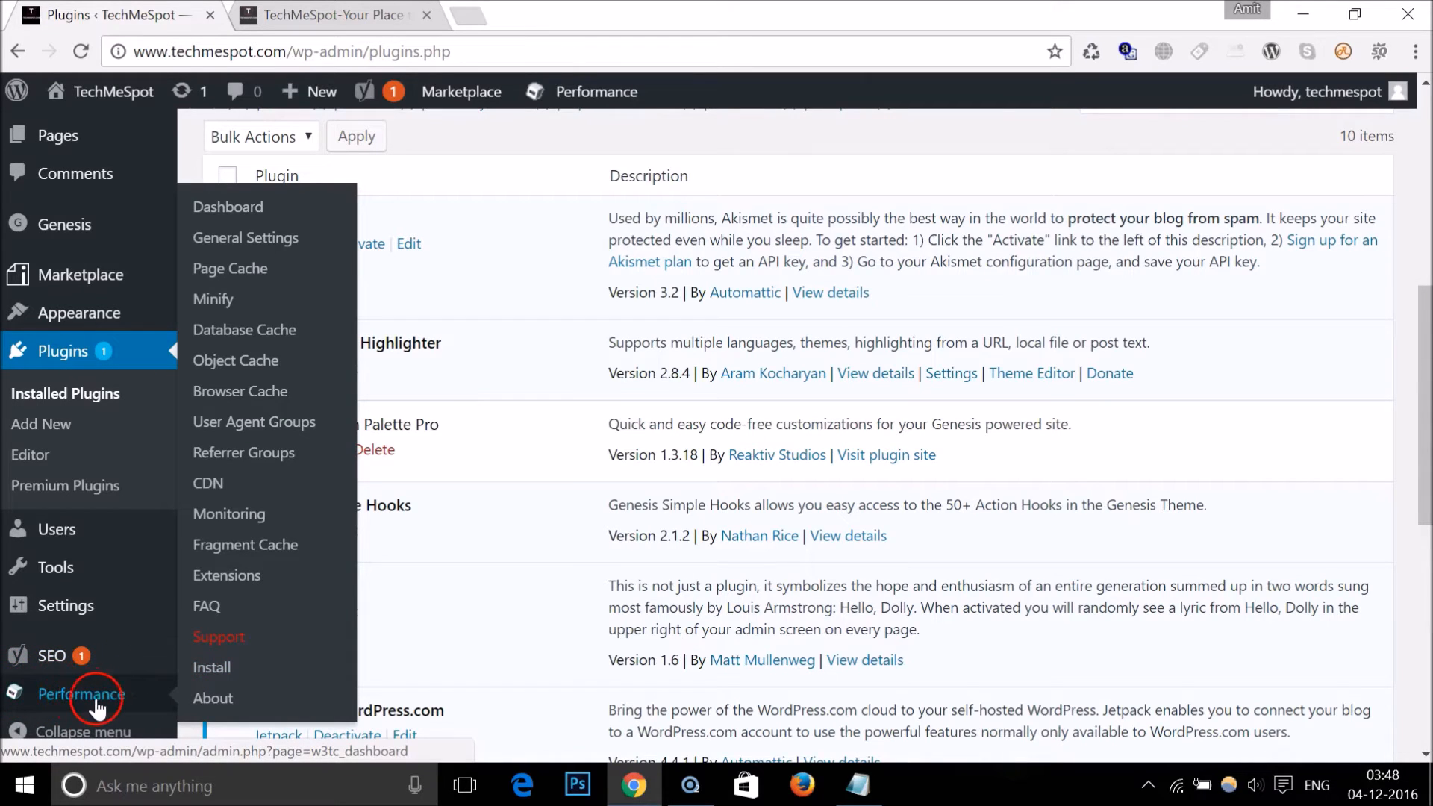
pyautogui.moveTo(91, 685)
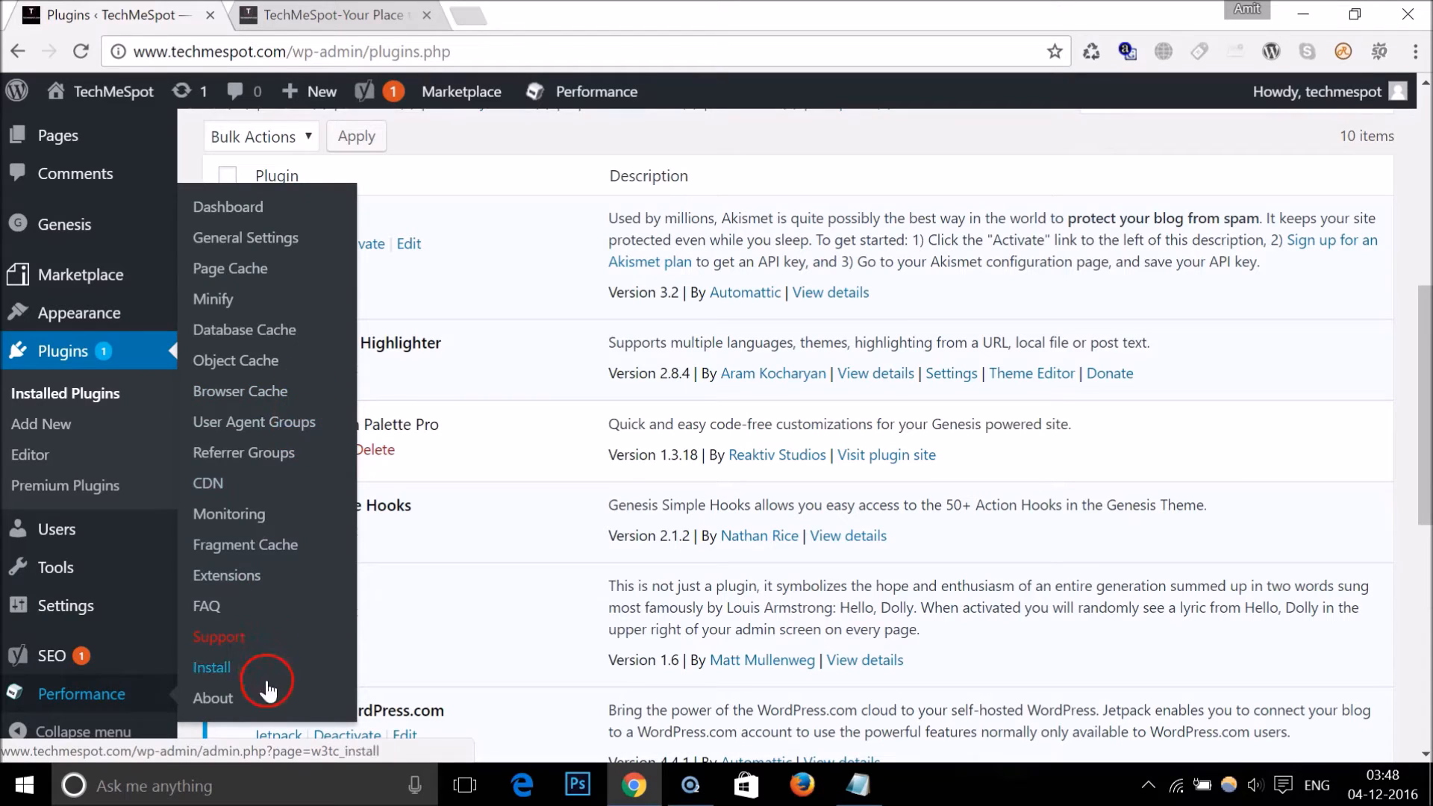
pyautogui.moveTo(265, 218)
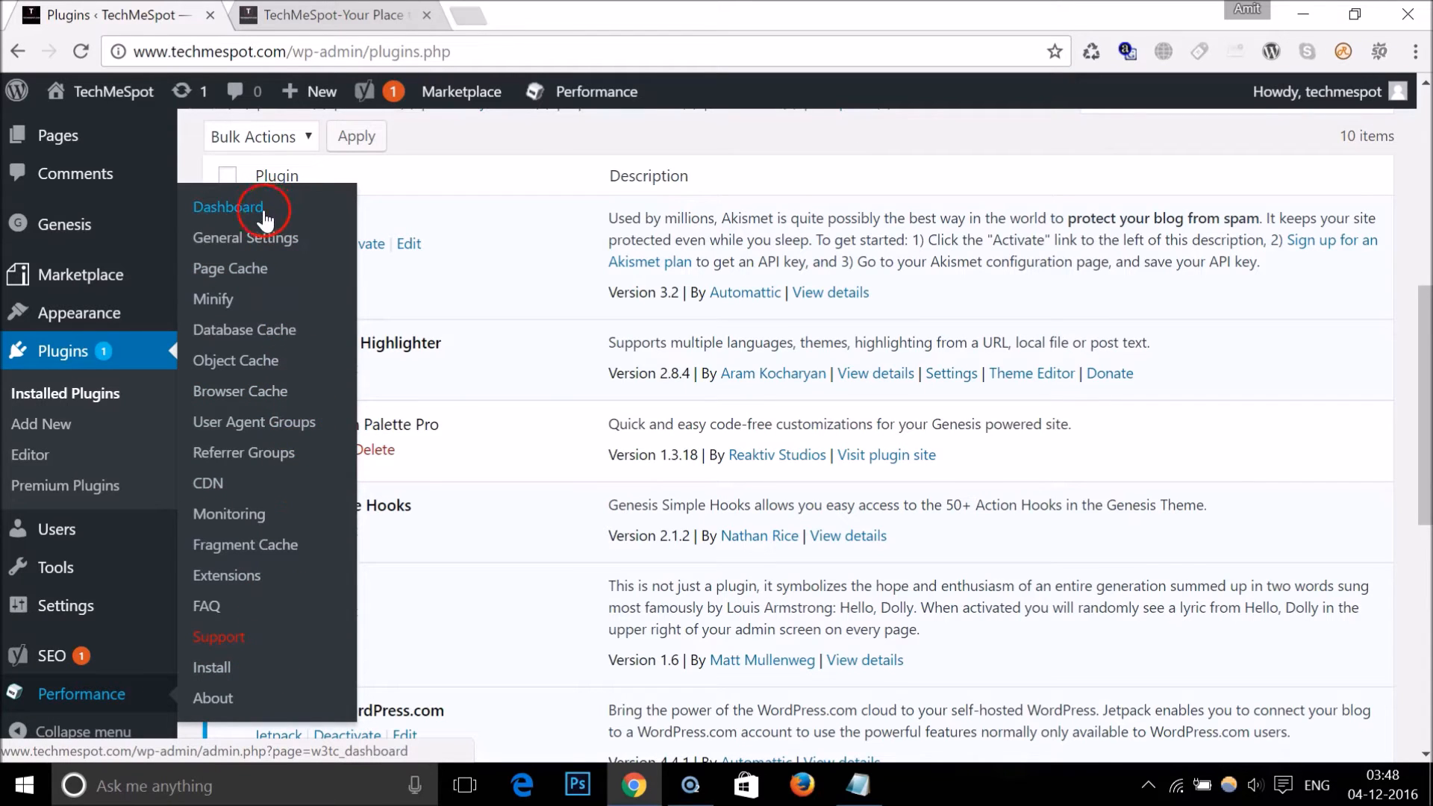
# From Performance > Dashboard, start emptying all caches at once.
pyautogui.click(229, 206)
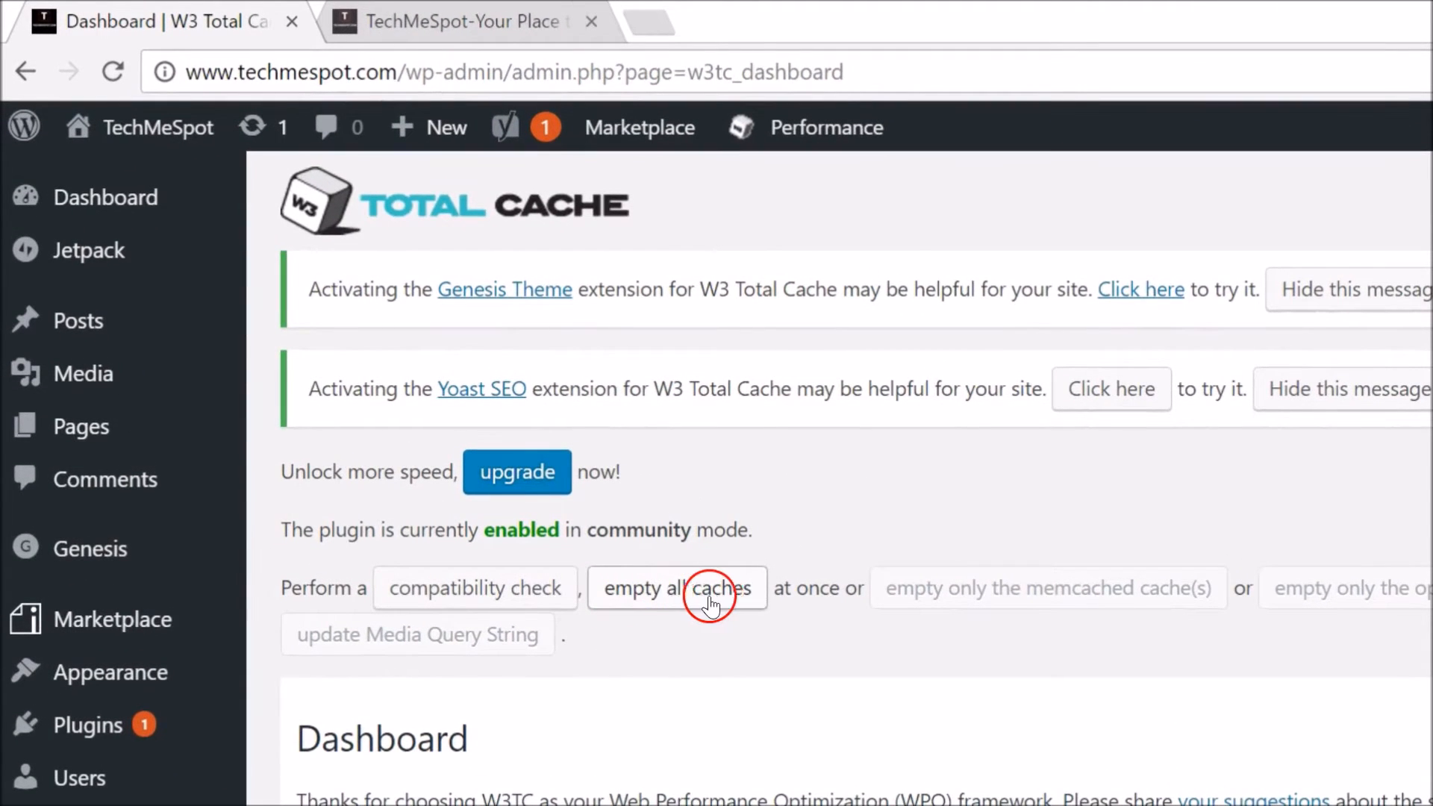
pyautogui.click(678, 589)
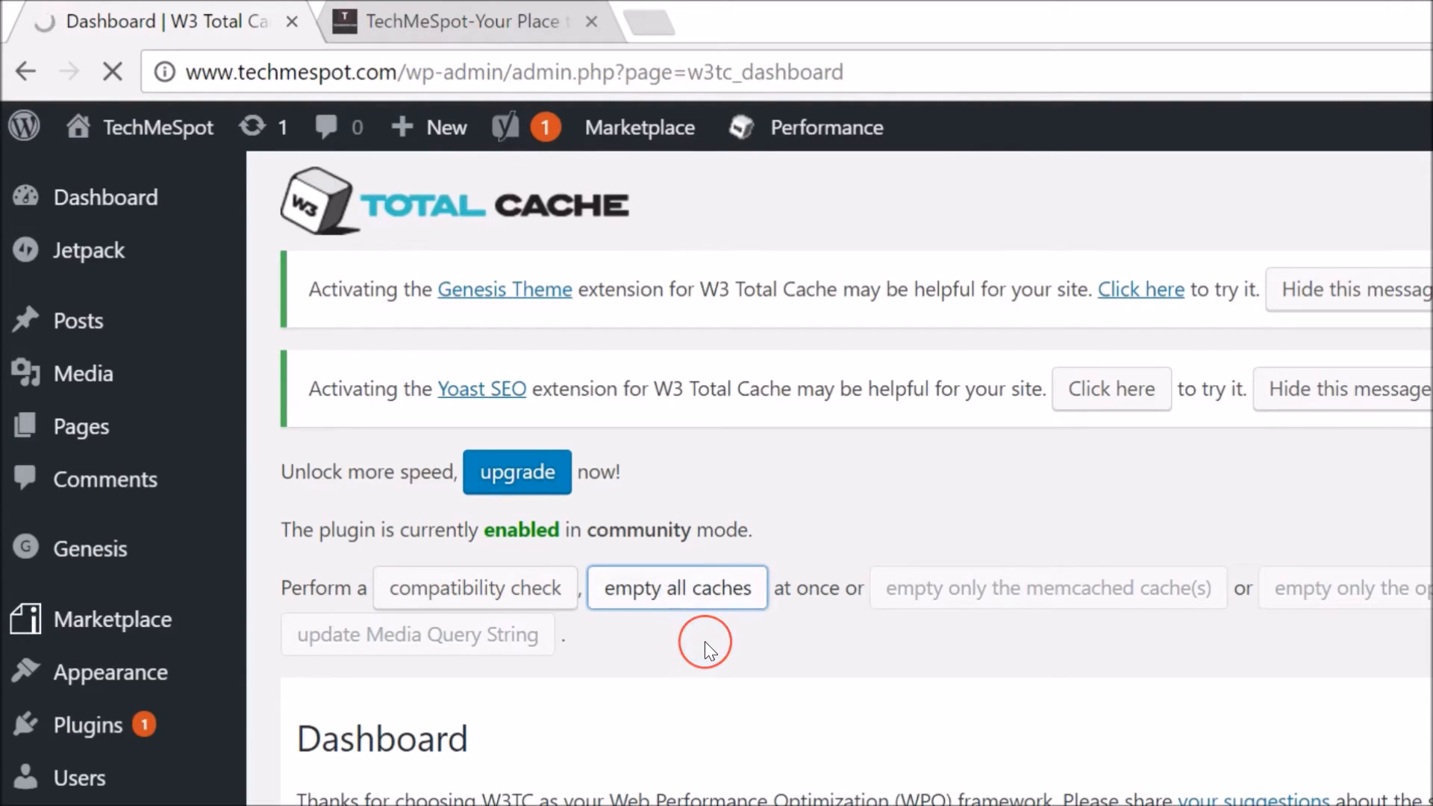
# Confirm the 'All caches successfully emptied.' notice after the dashboard reloads.
pyautogui.click(678, 588)
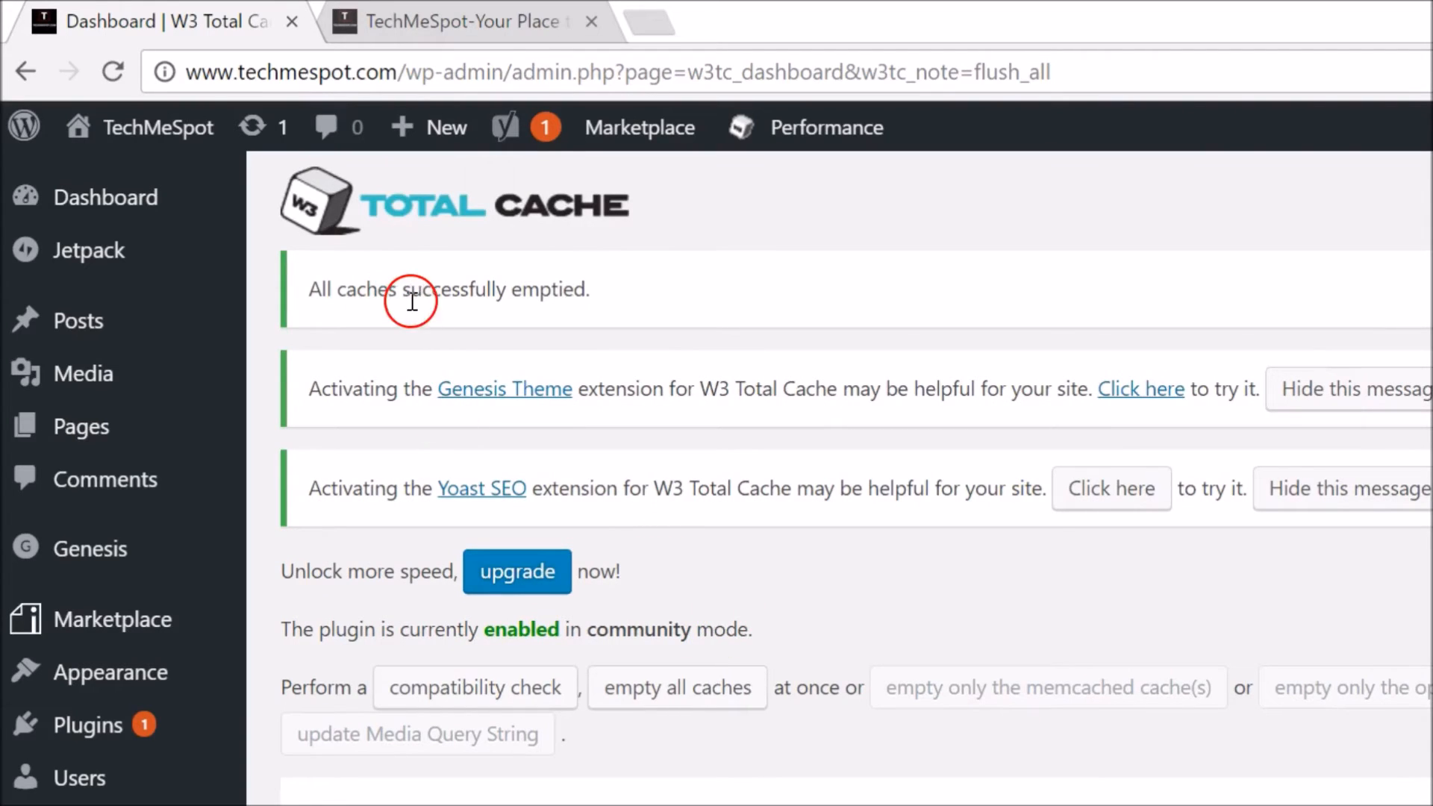
pyautogui.moveTo(532, 315)
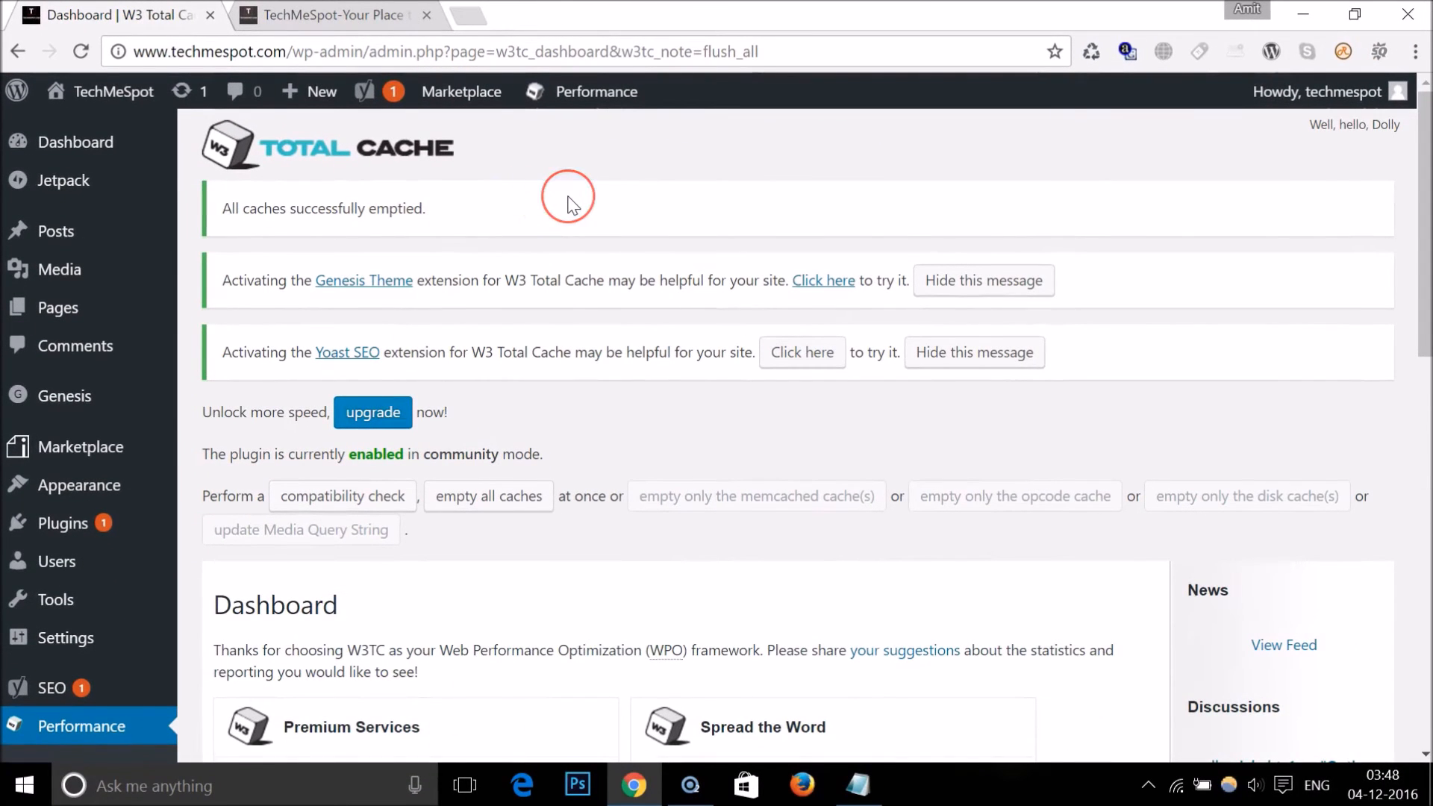
pyautogui.moveTo(681, 586)
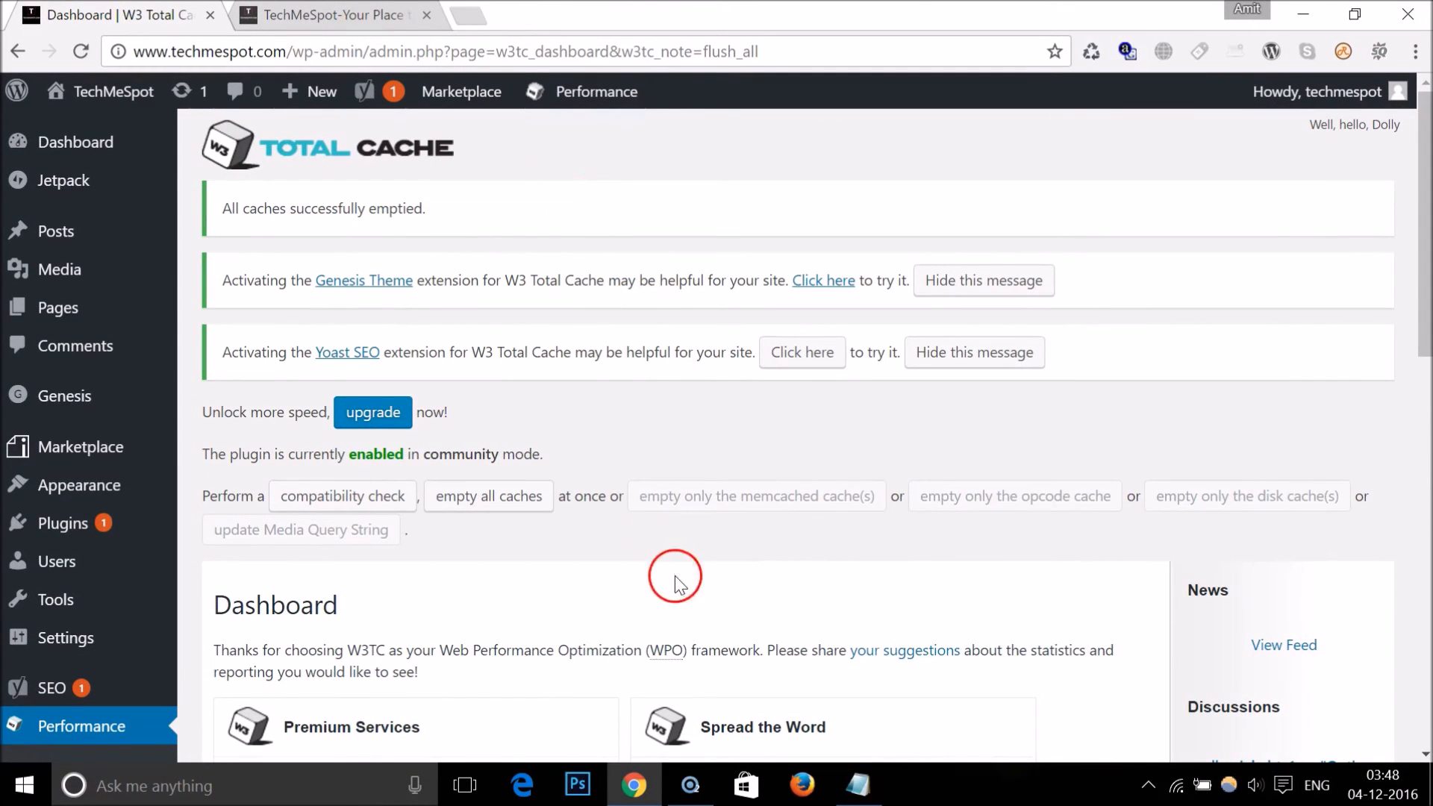
pyautogui.moveTo(729, 445)
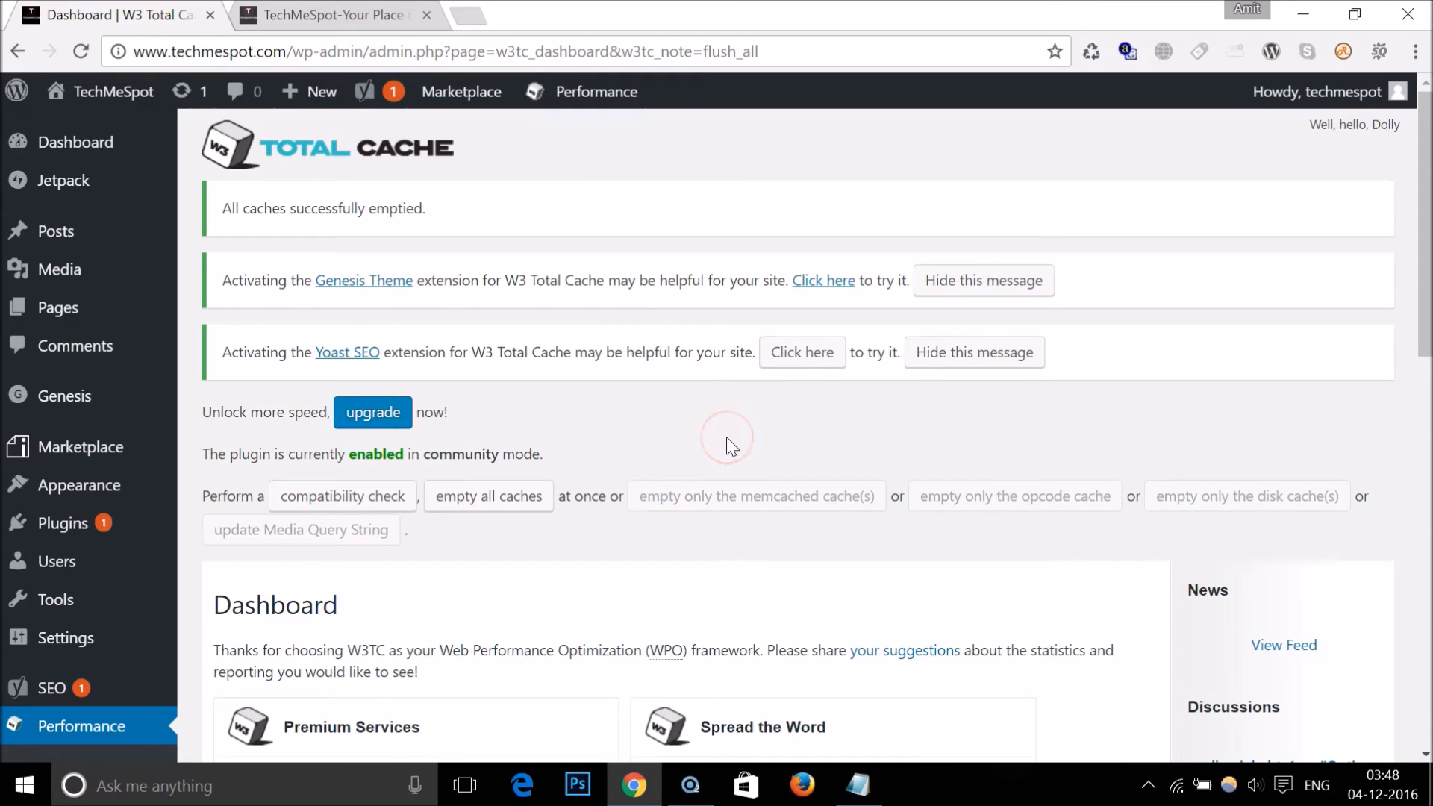